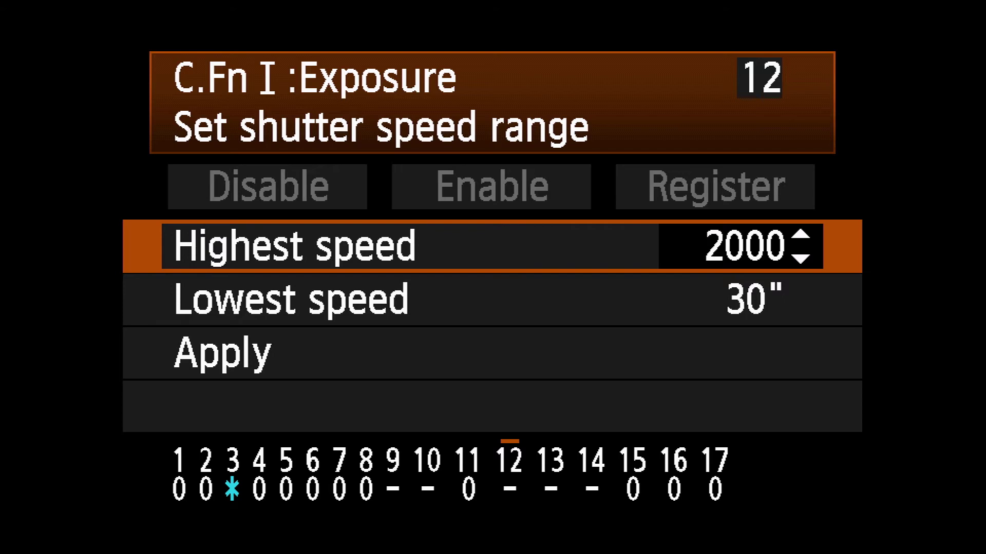
- Register a C.Fn I-12 shutter speed range with highest speed 2000 and lowest 30"
{"action": "left_click", "coordinate": [809, 255]}
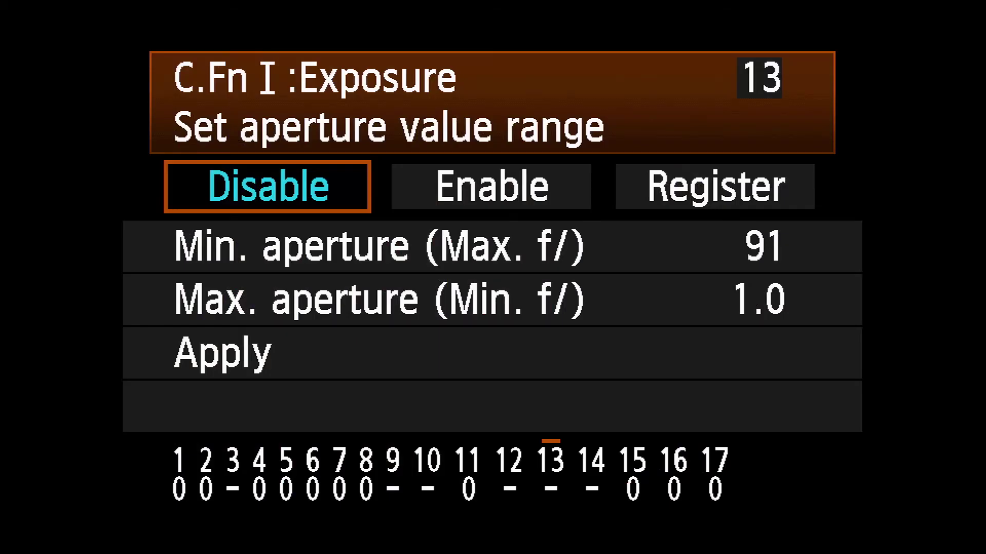
- Register and apply a C.Fn I-13 aperture range from f/32 to f/2.0
{"action": "left_click", "coordinate": [714, 187]}
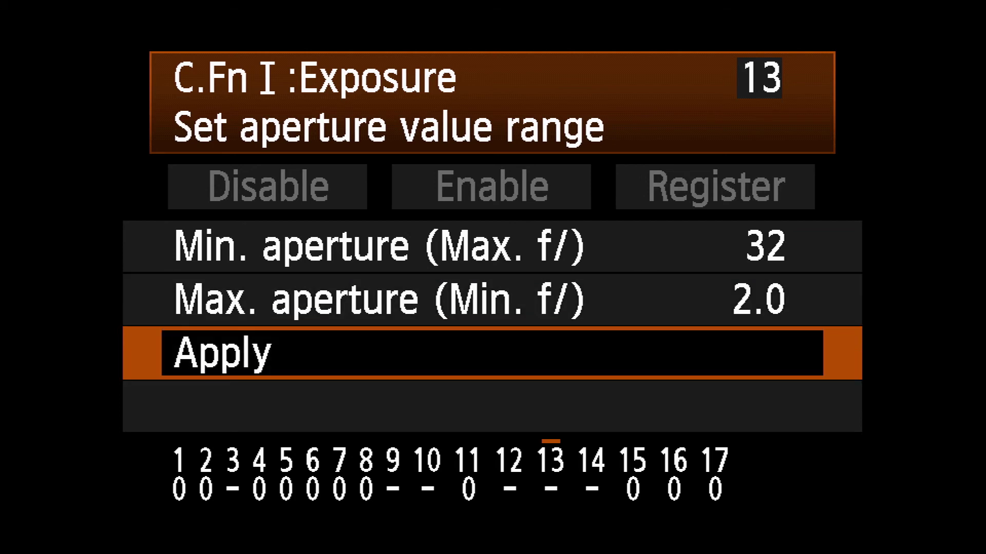
{"action": "left_click", "coordinate": [491, 186]}
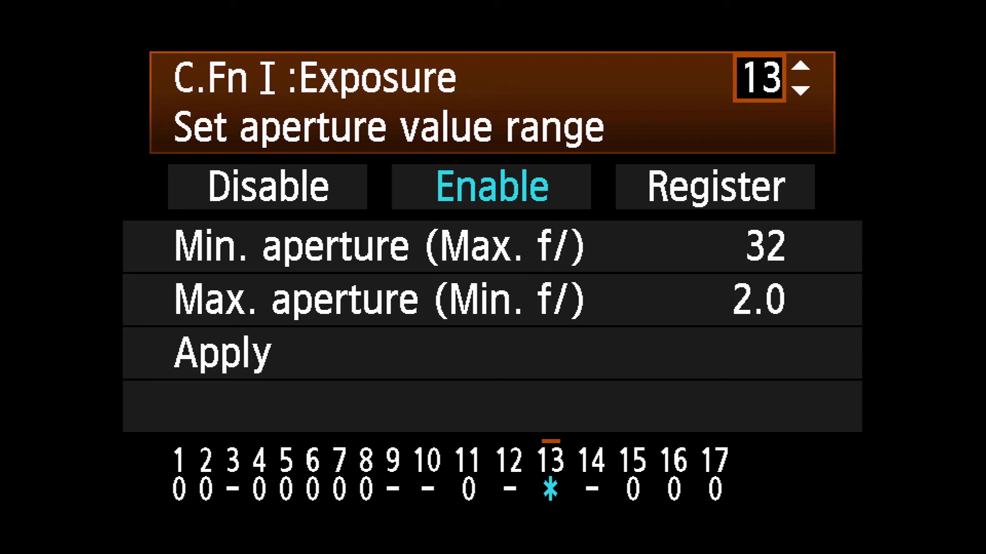
- Disable C.Fn I-13, keeping the f/32–f/2.0 aperture range registered
{"action": "left_click", "coordinate": [802, 72]}
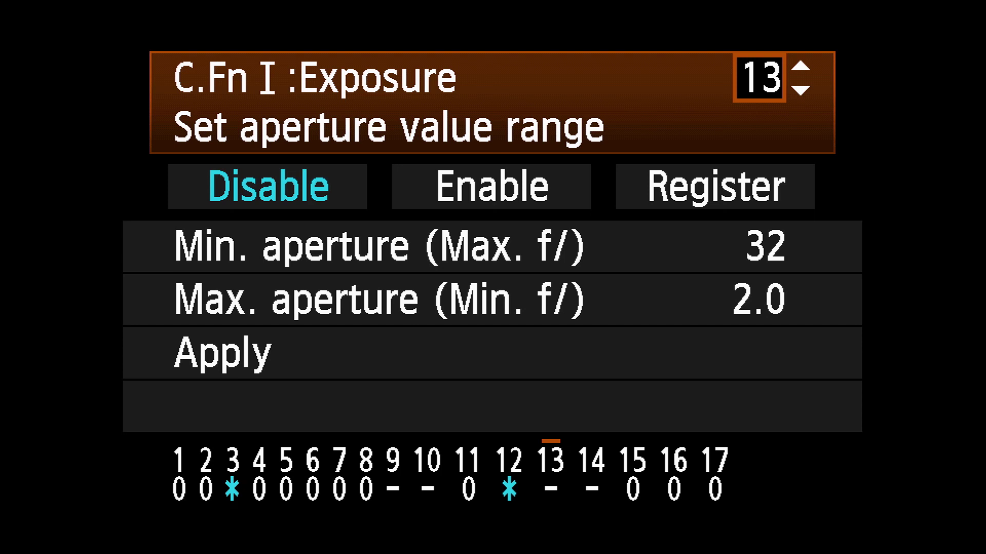
{"action": "left_click", "coordinate": [267, 186]}
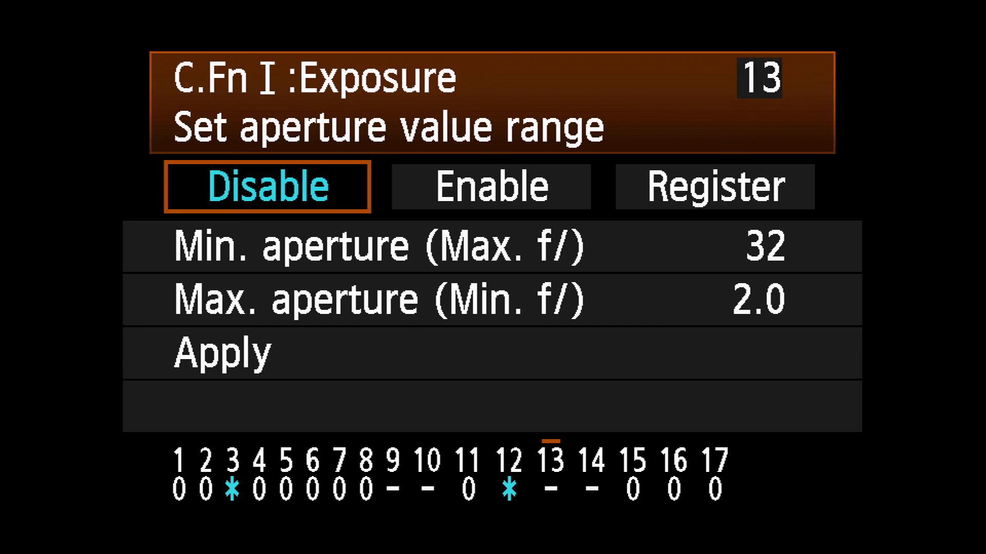